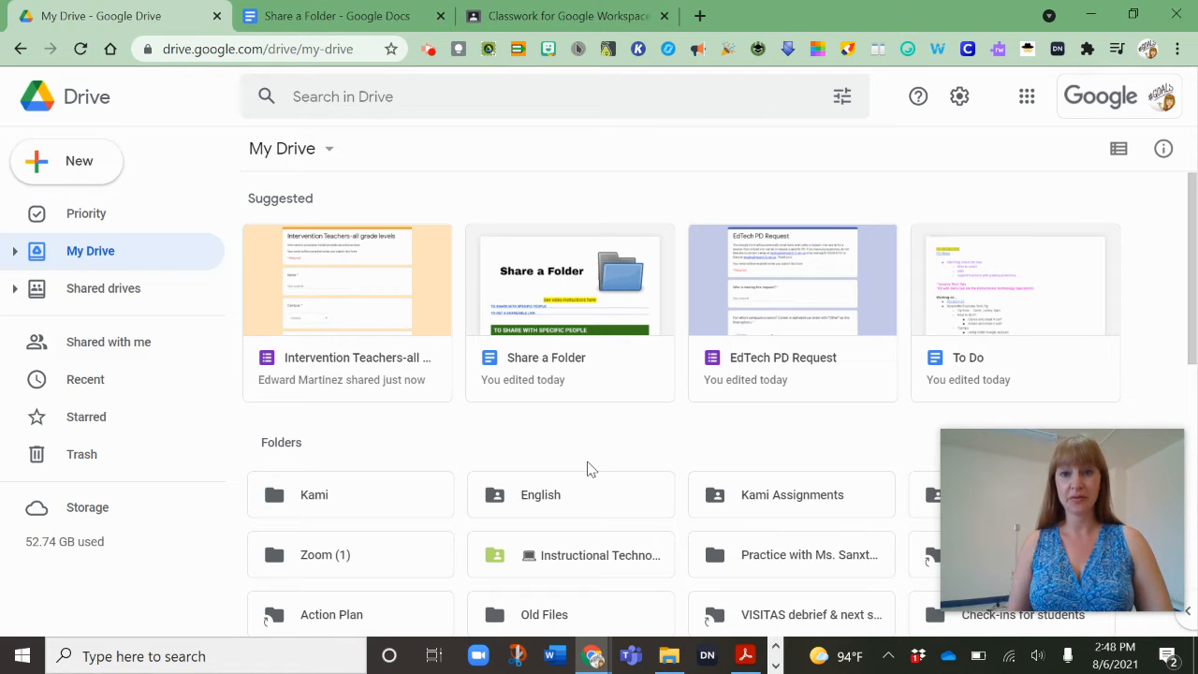
Step: Open the Share dialog for the Kami folder from its right-click menu
left_click(371, 494)
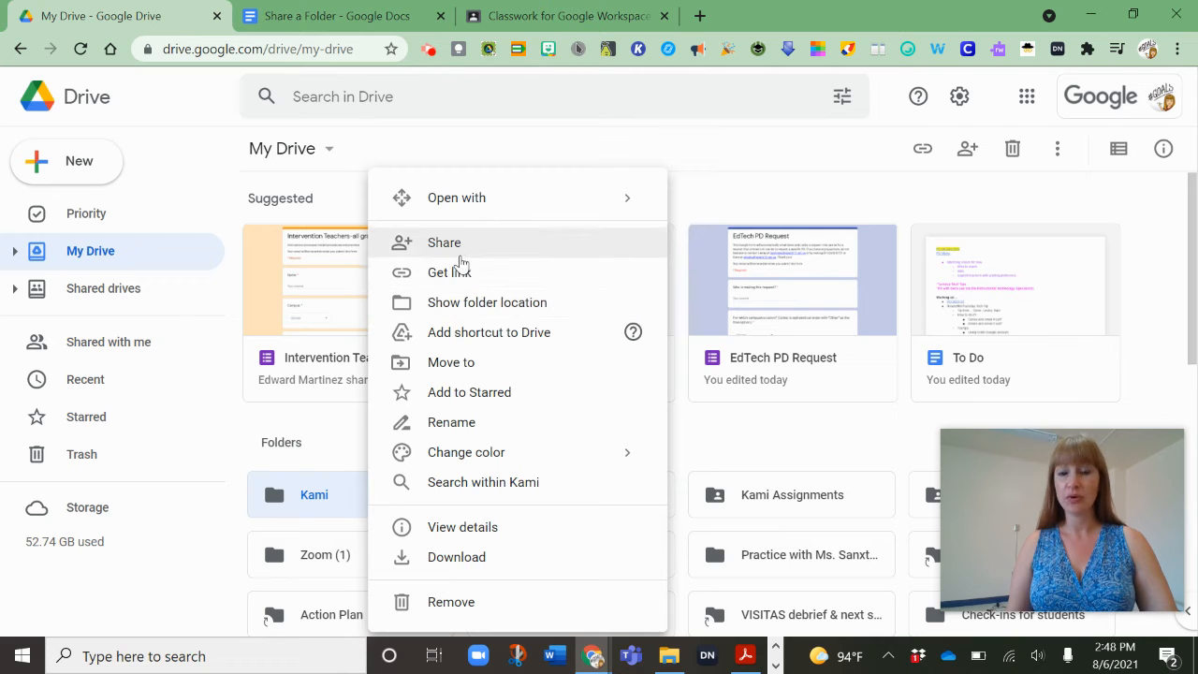
left_click(444, 242)
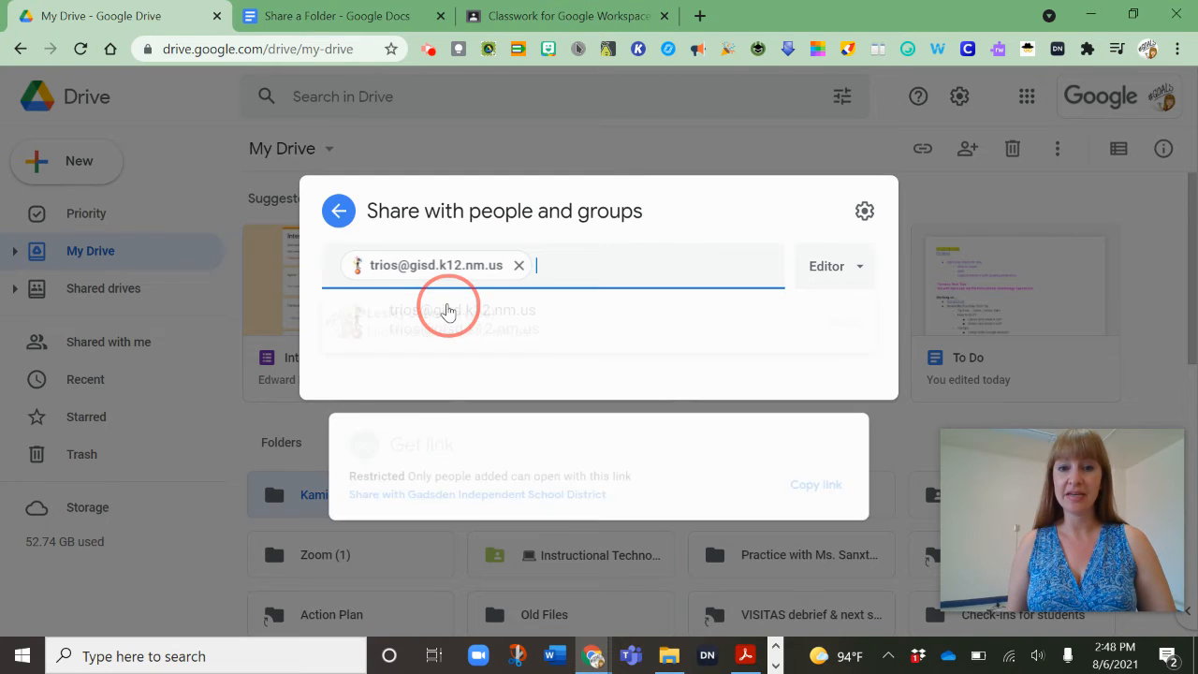
Step: Share the Kami folder with the suggested colleague as Viewer, sending the note 'Please view.'
left_click(447, 310)
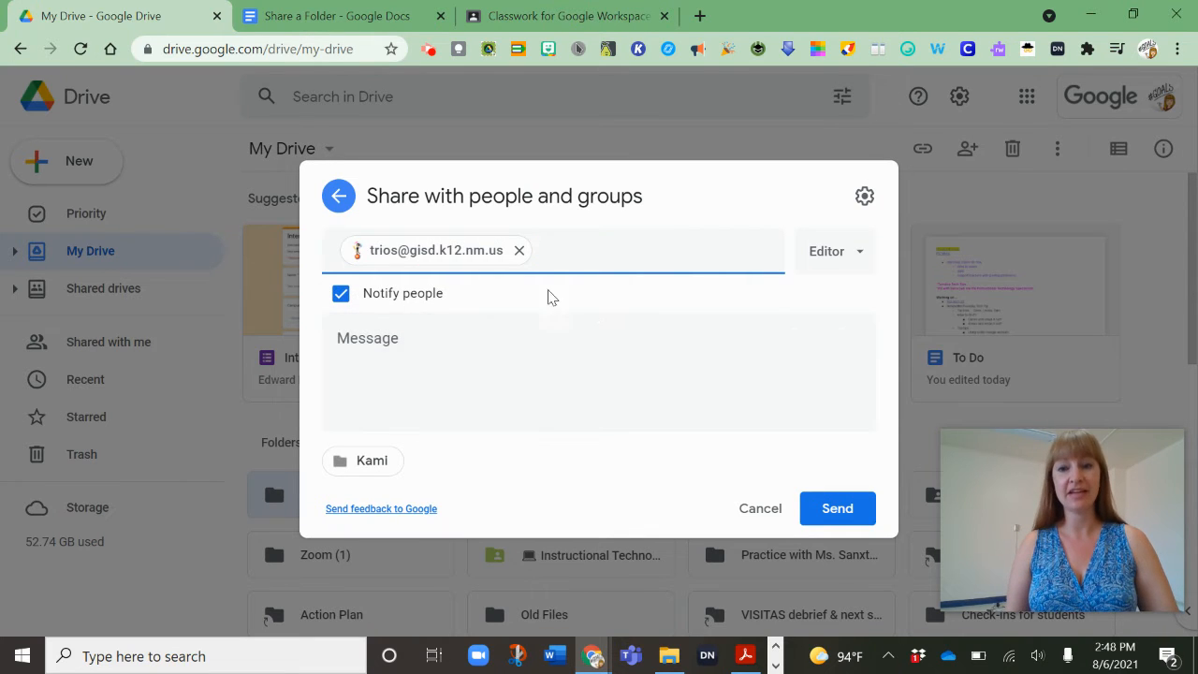
left_click(833, 251)
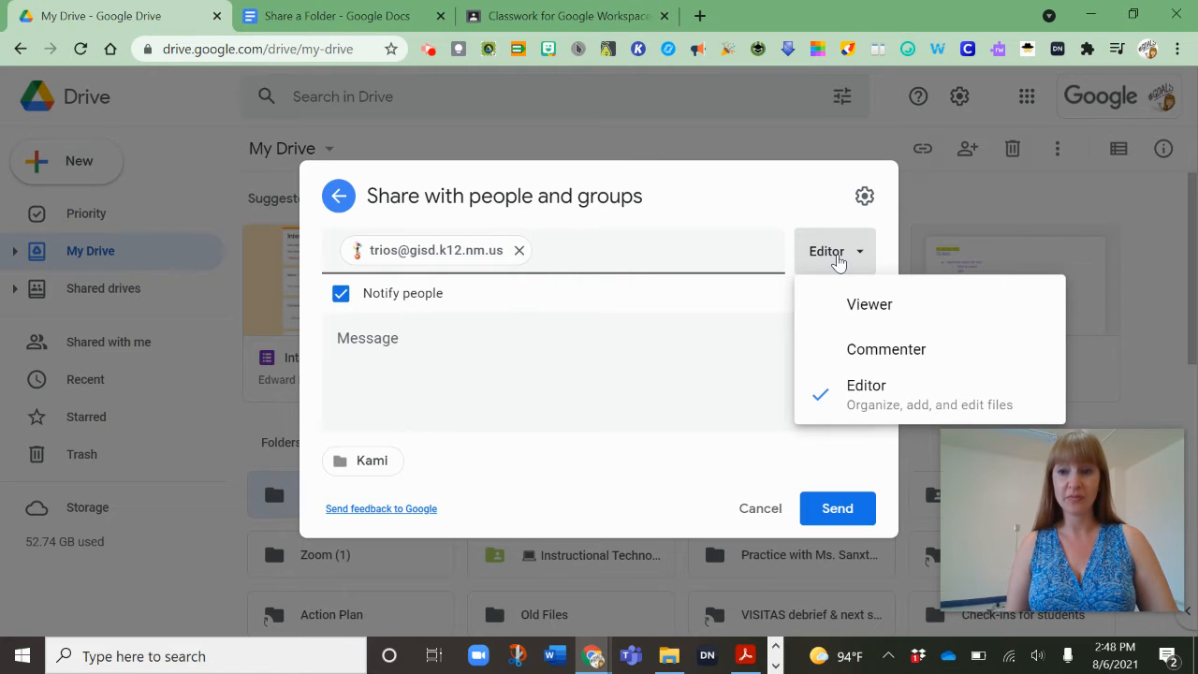
mouse_move(861, 309)
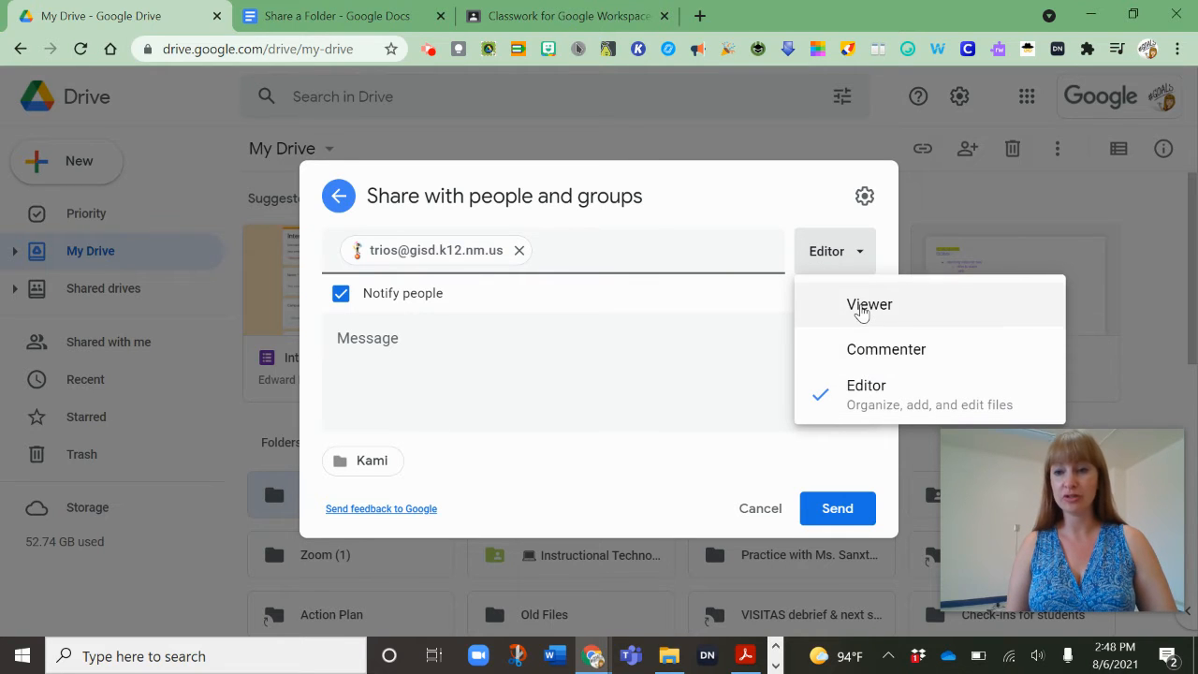
left_click(869, 304)
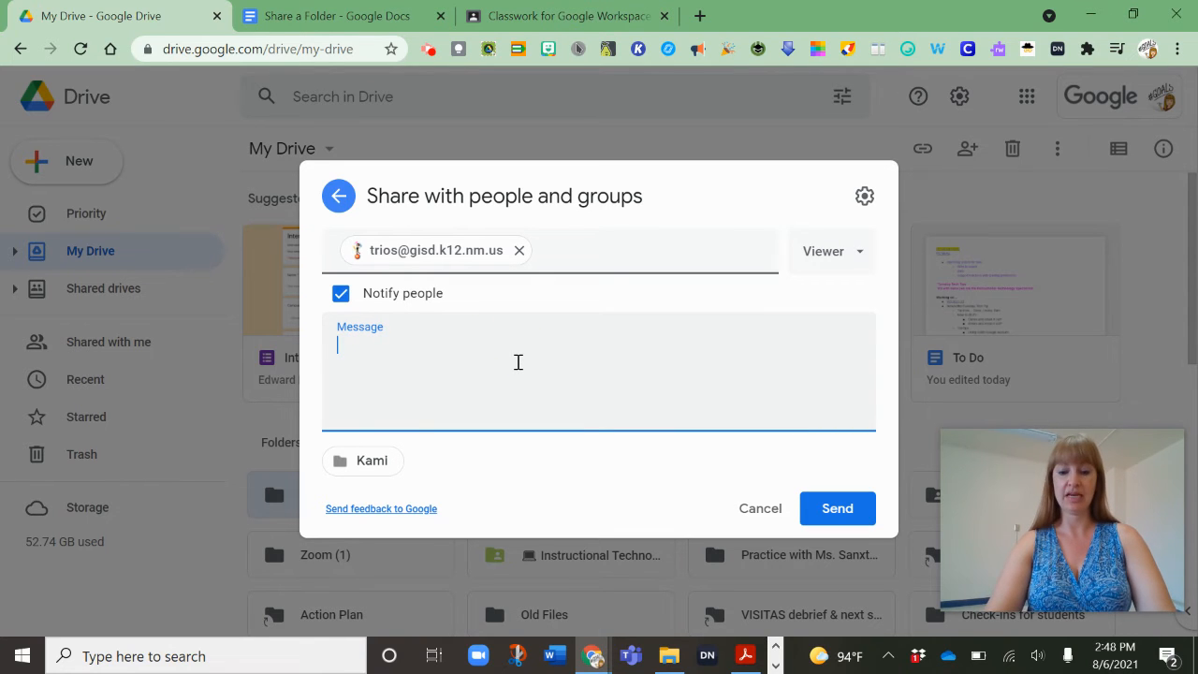
type("Please view.")
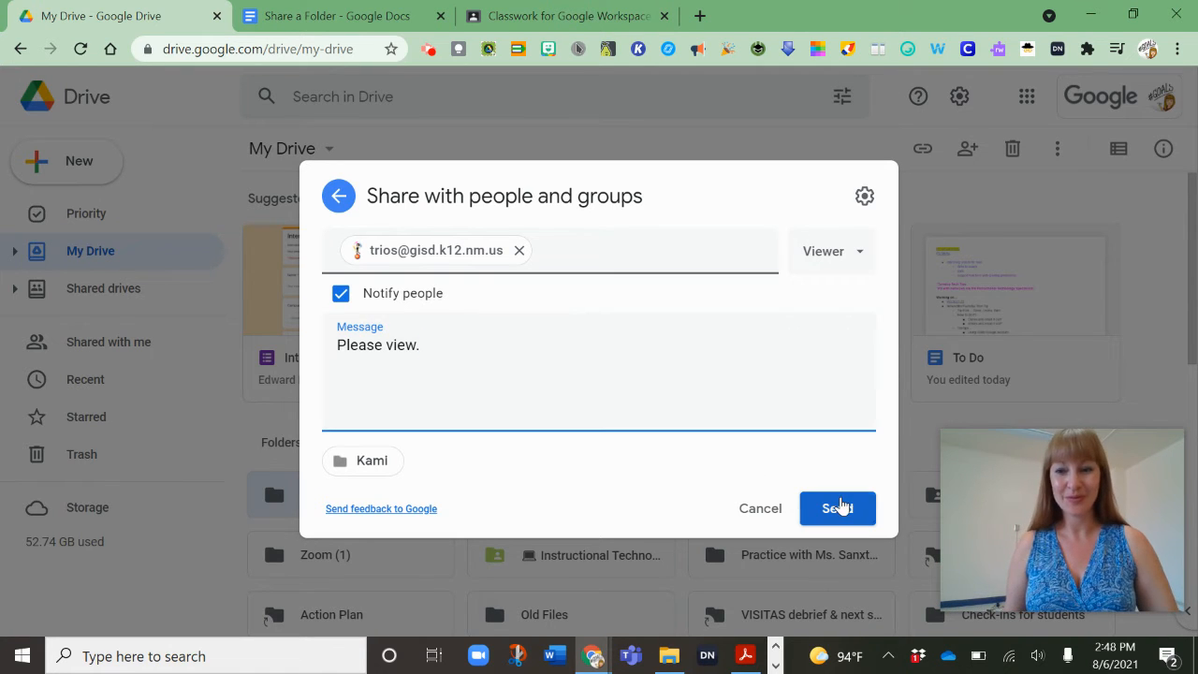
left_click(836, 509)
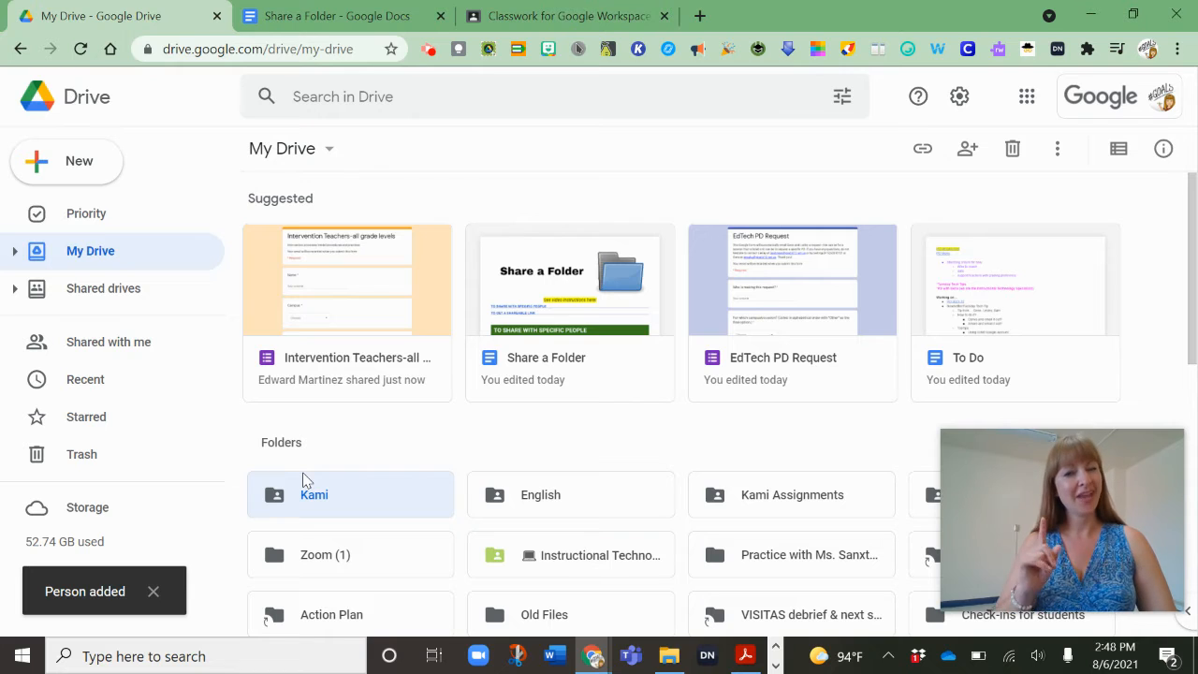
mouse_move(311, 496)
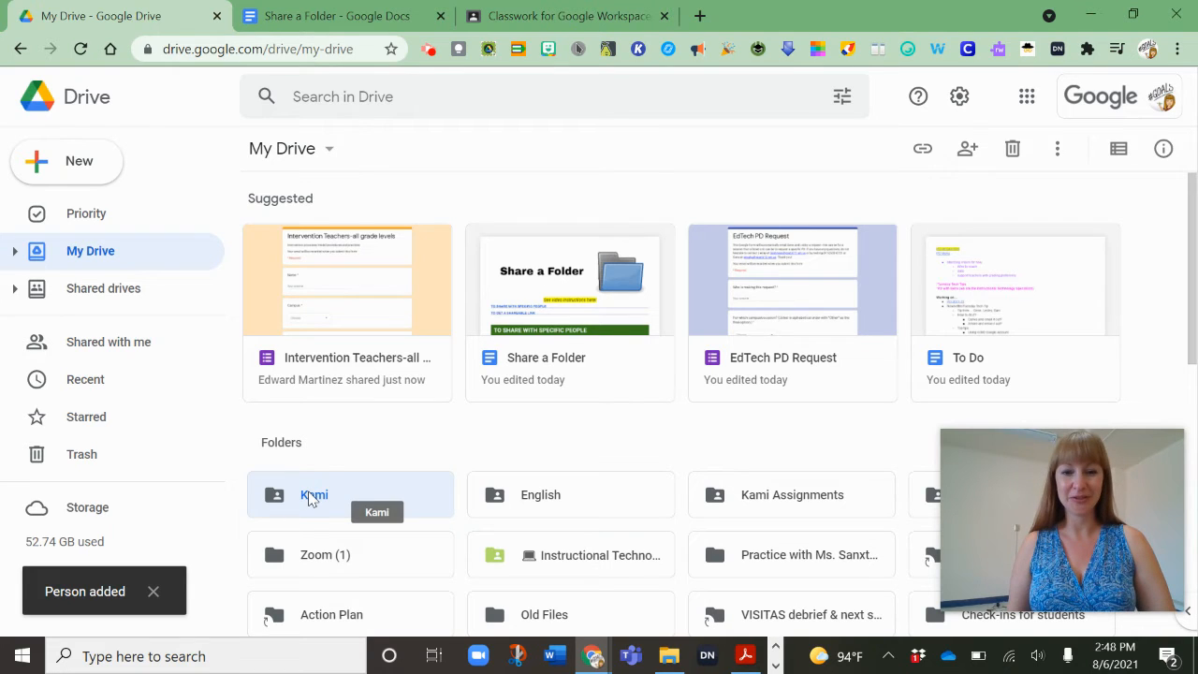
Step: Enter the Kami folder and open Share from its breadcrumb dropdown
double_click(314, 494)
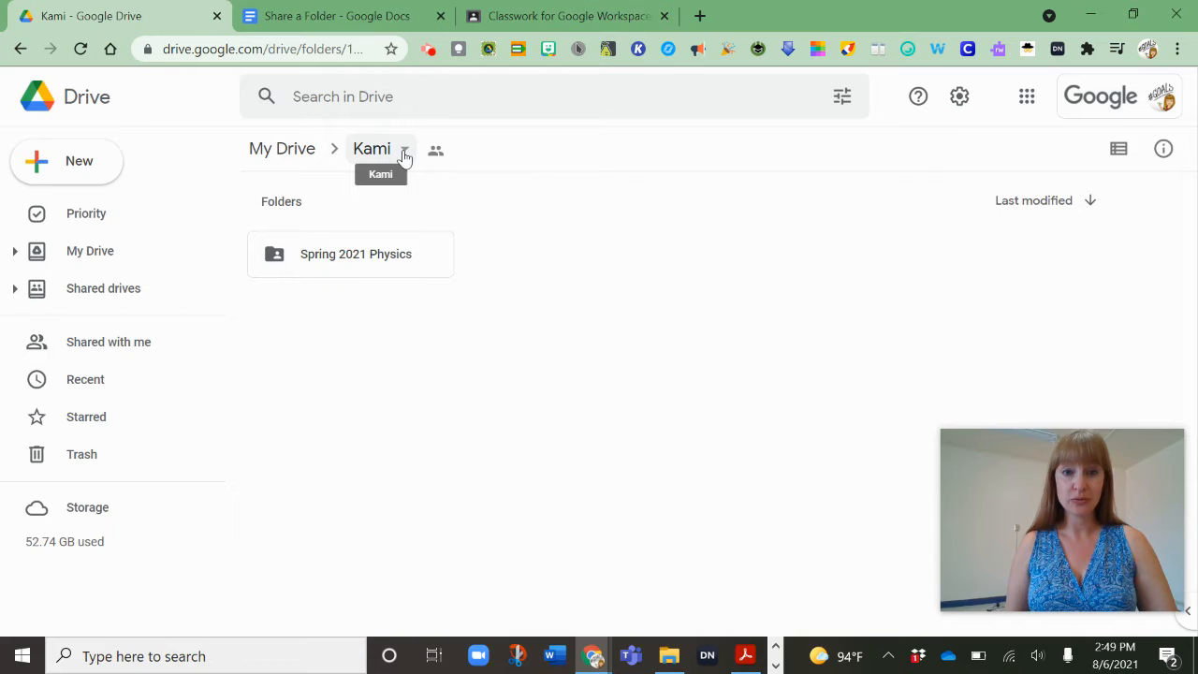
left_click(404, 149)
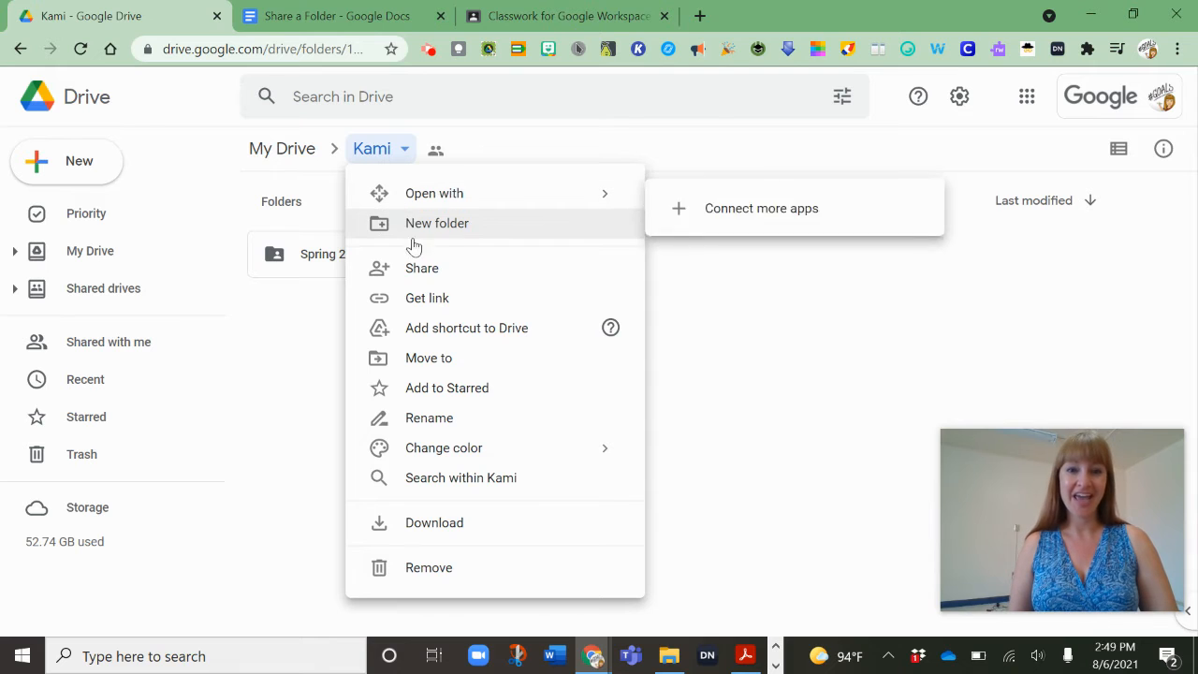
left_click(416, 271)
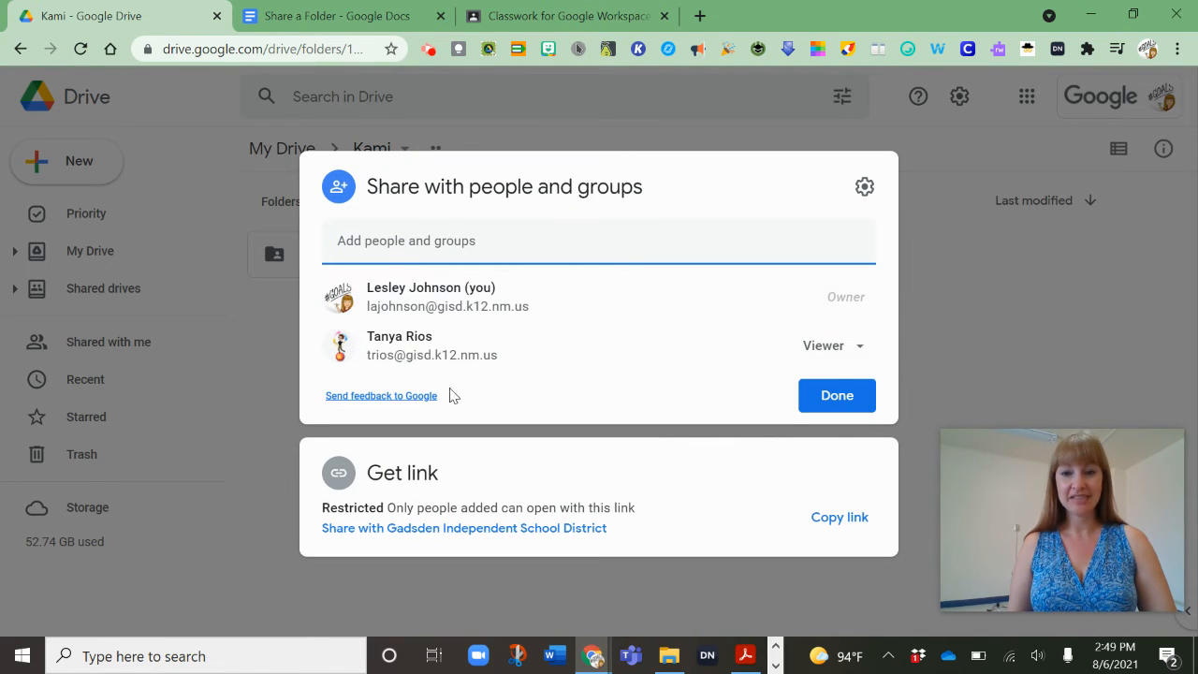
Step: Remove the colleague's Viewer access from the Kami folder and save the change
left_click(831, 346)
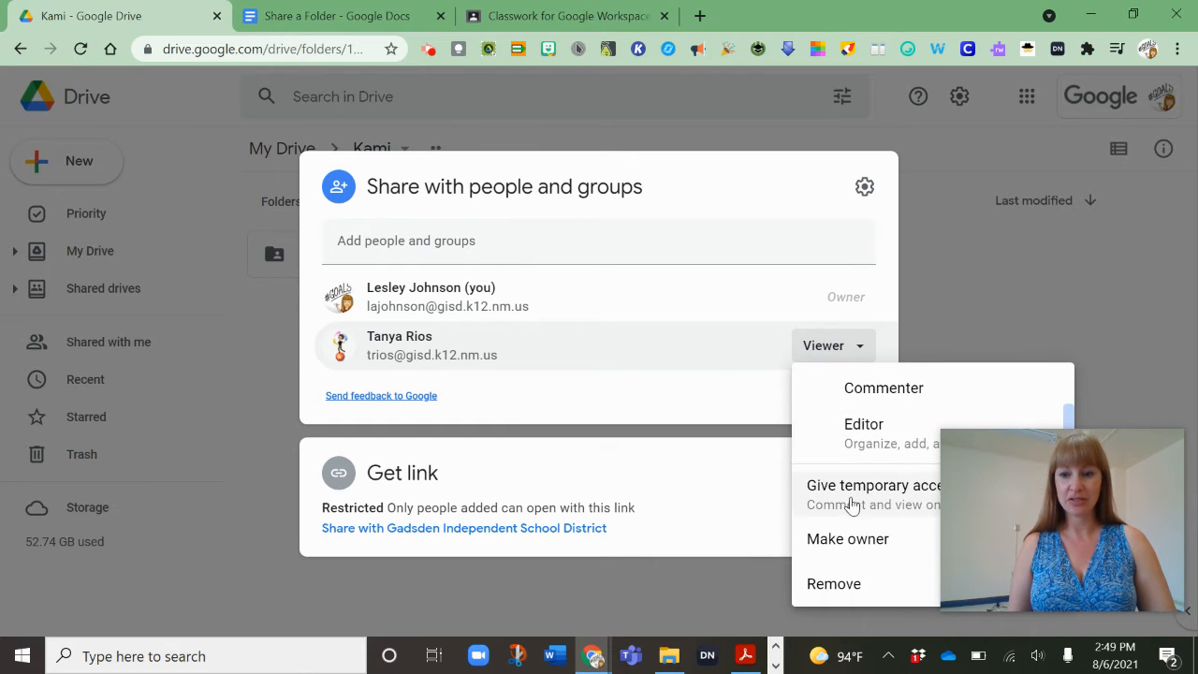
left_click(833, 583)
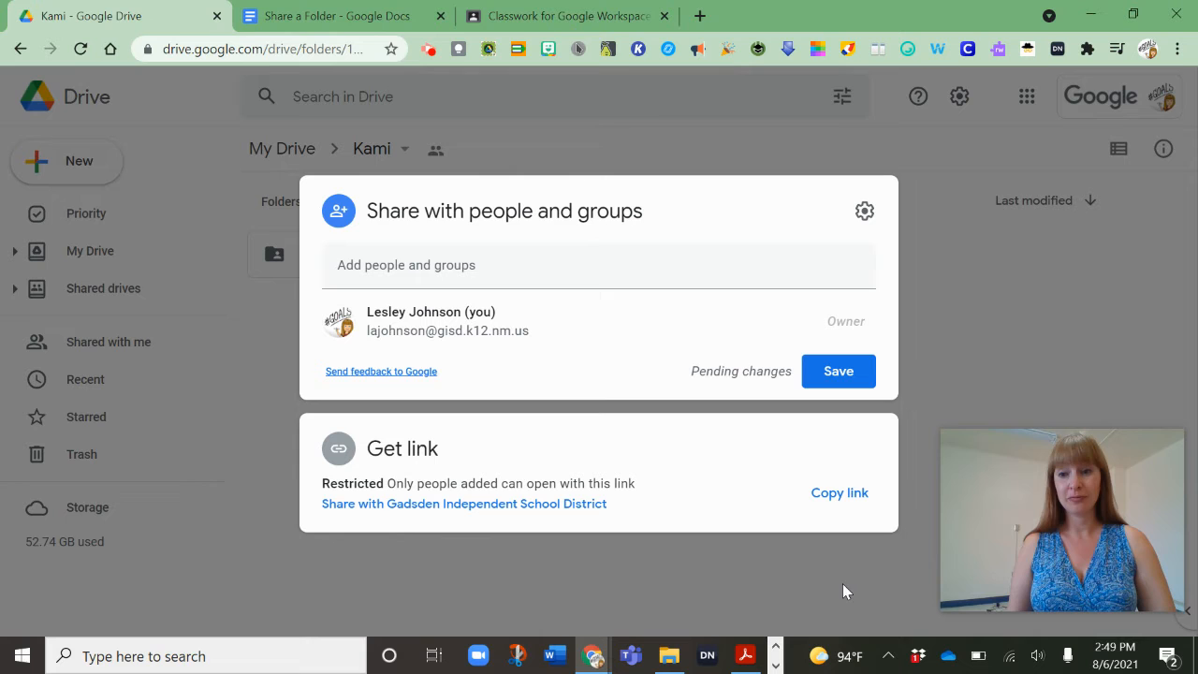
mouse_move(820, 381)
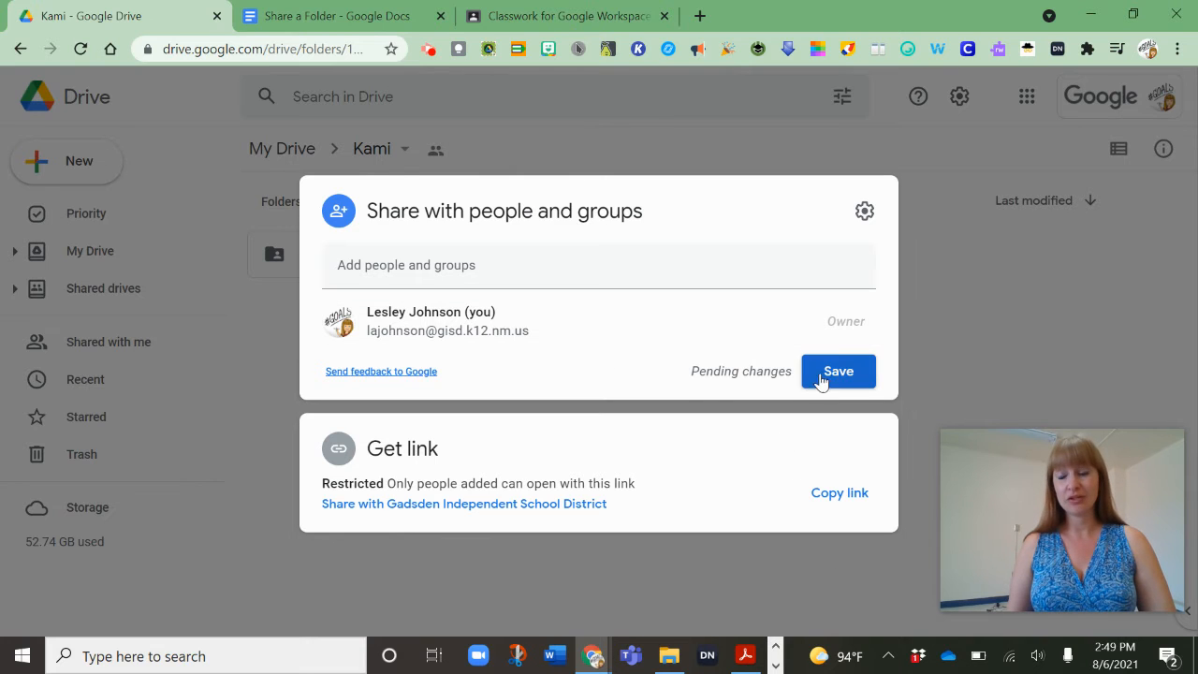
left_click(838, 371)
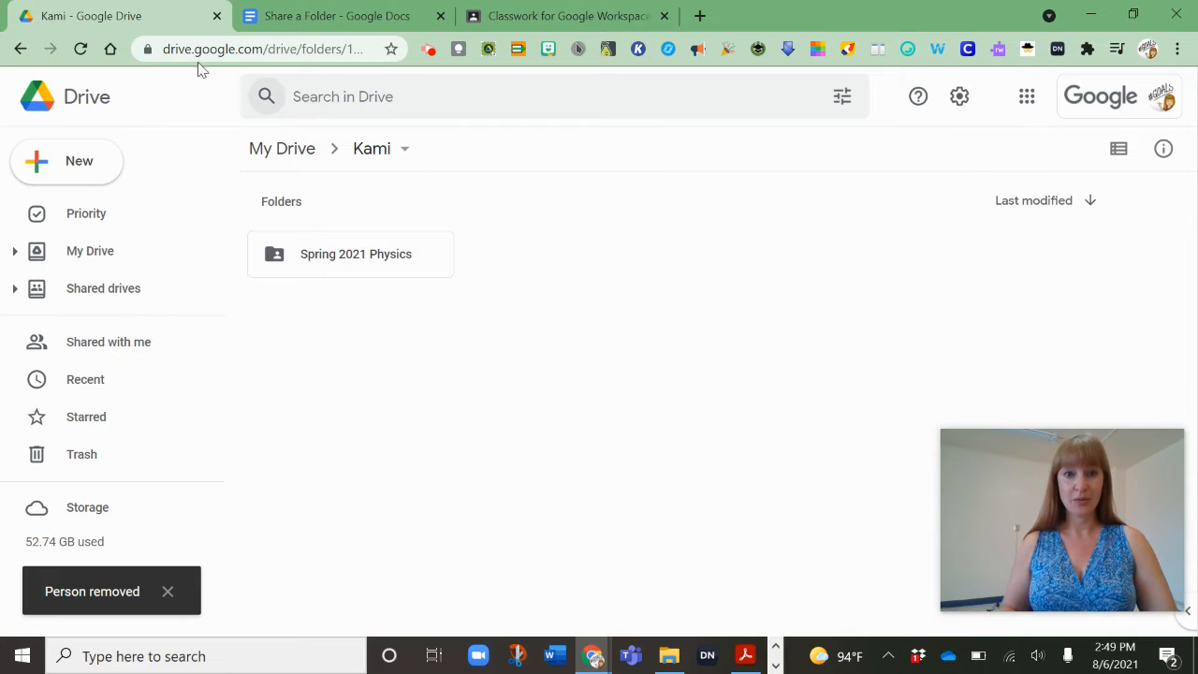
mouse_move(458, 160)
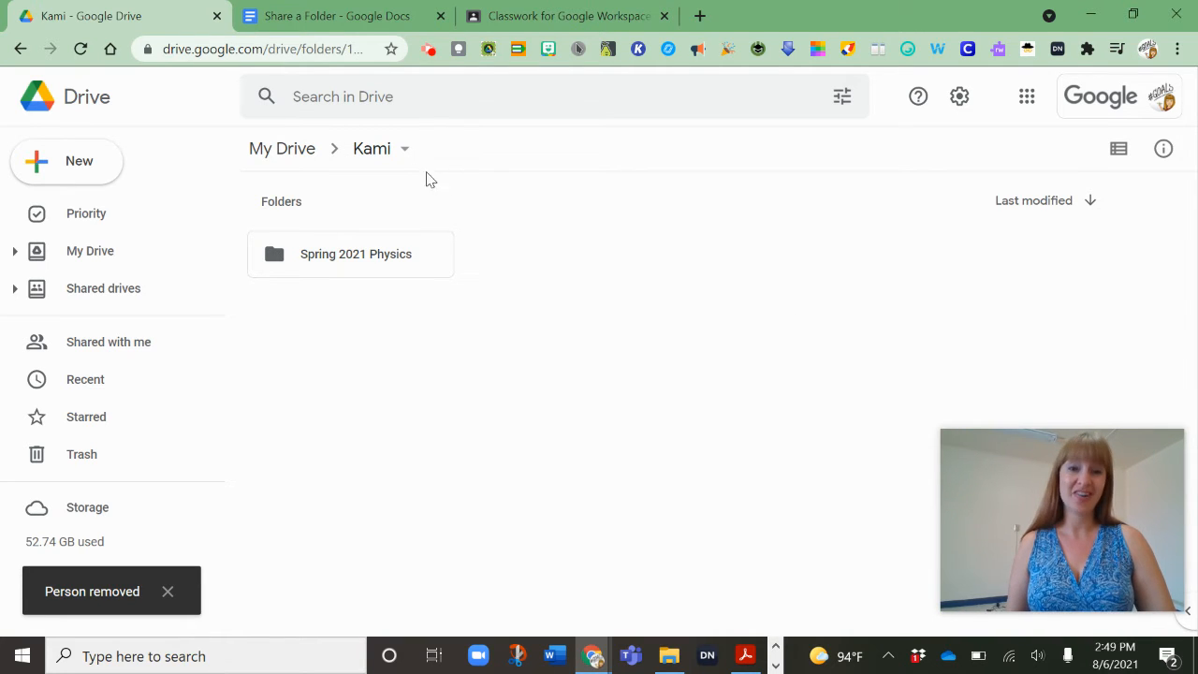
Step: Set link access to Gadsden Independent School District as Viewer, then copy the link
left_click(371, 148)
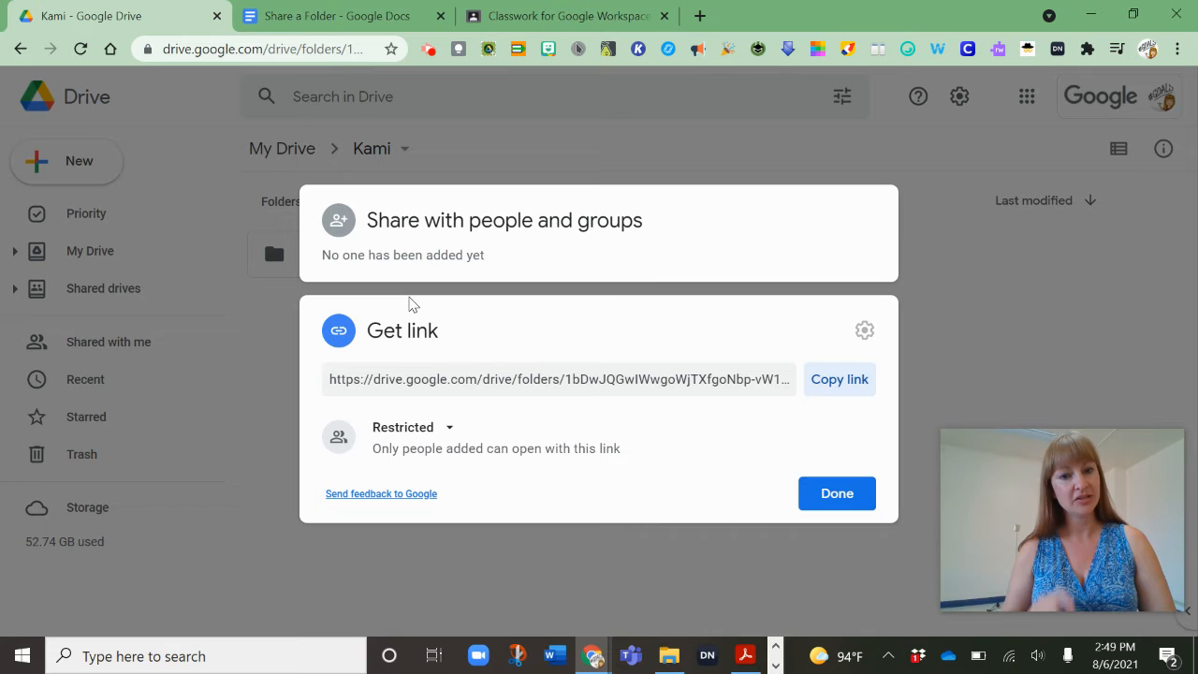
left_click(410, 428)
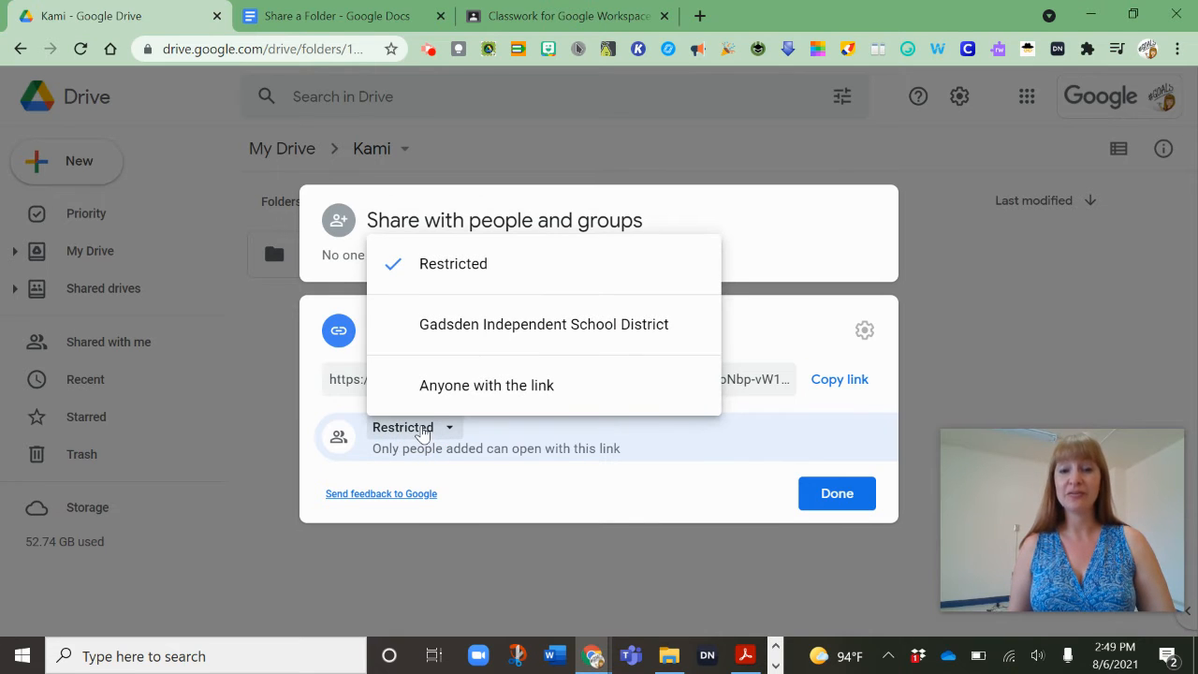
mouse_move(434, 391)
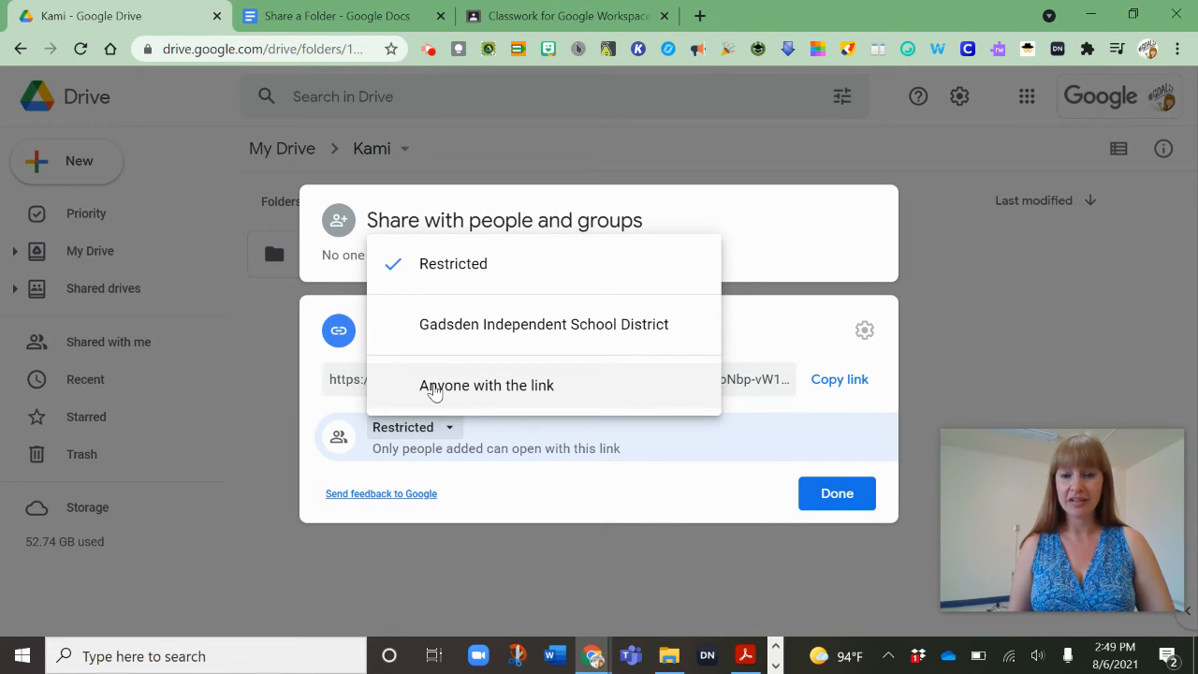
mouse_move(450, 336)
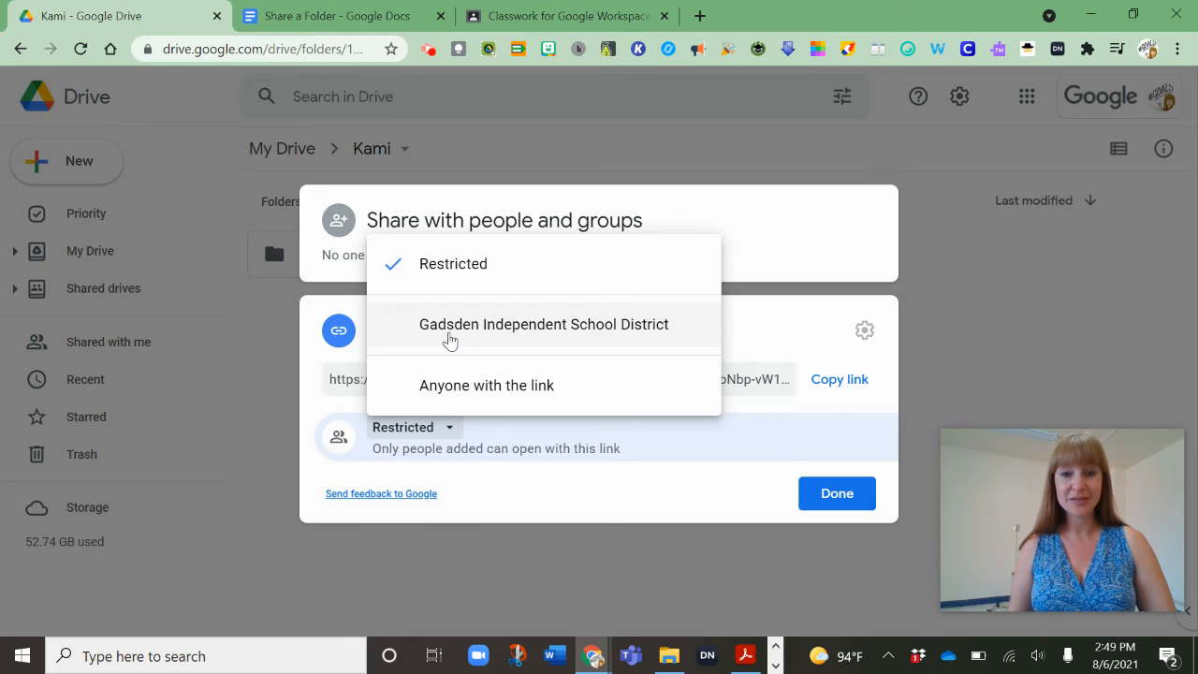
left_click(543, 324)
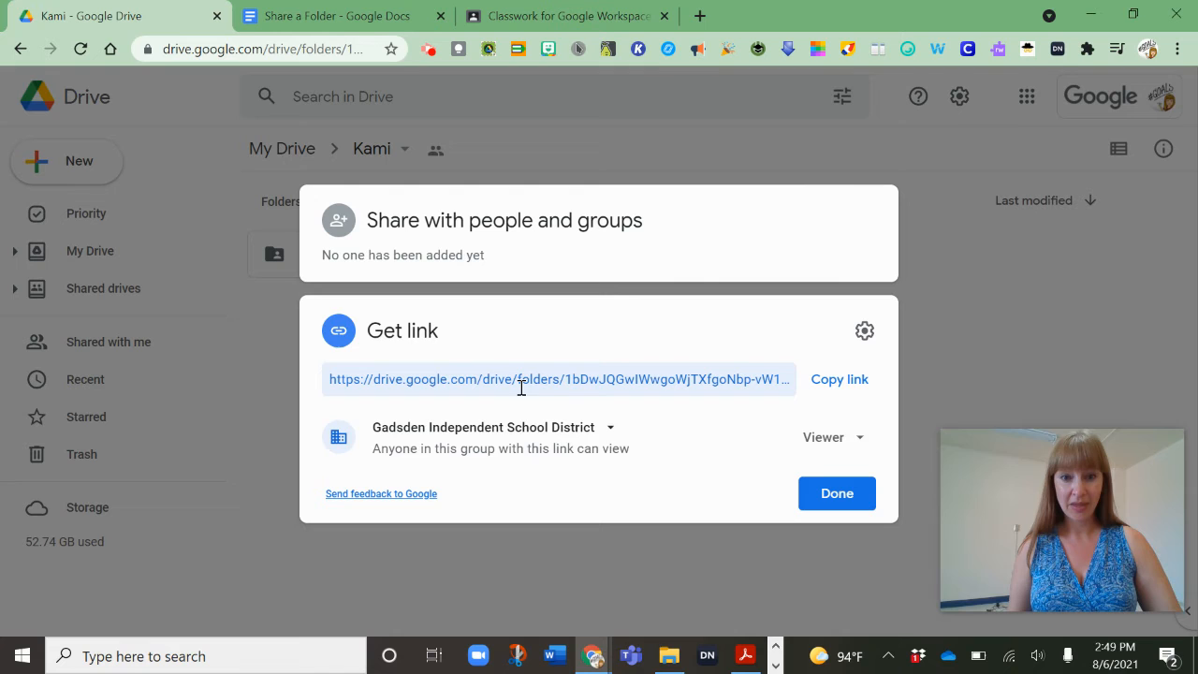
left_click(831, 437)
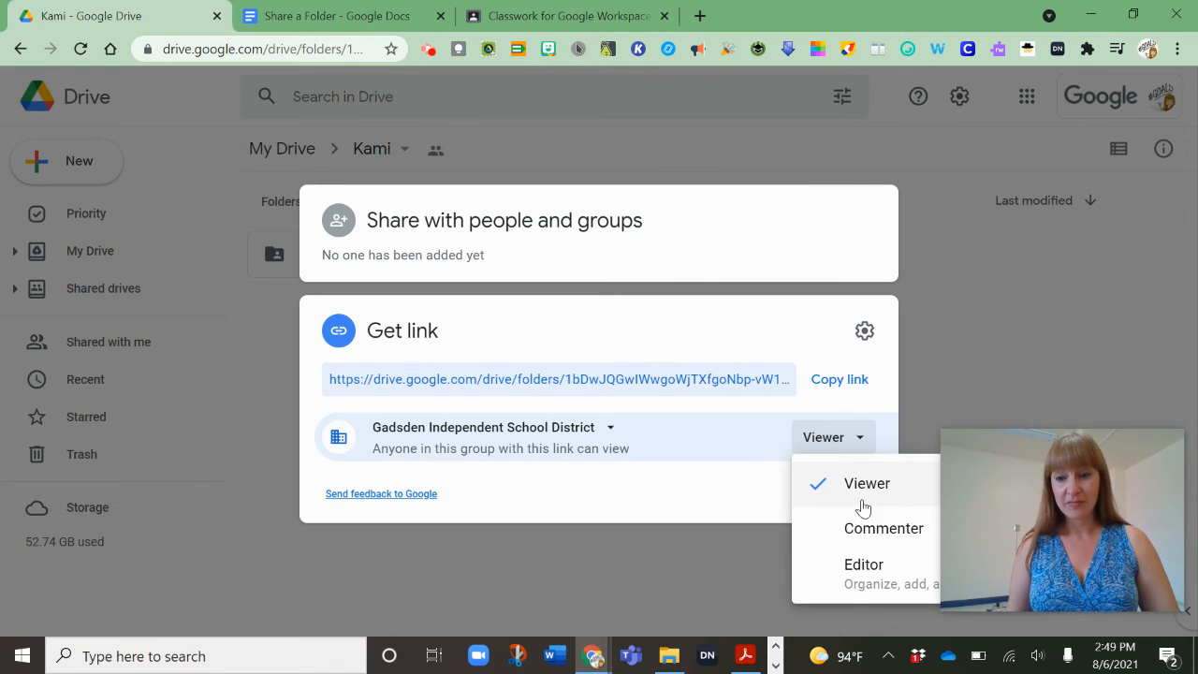
left_click(867, 483)
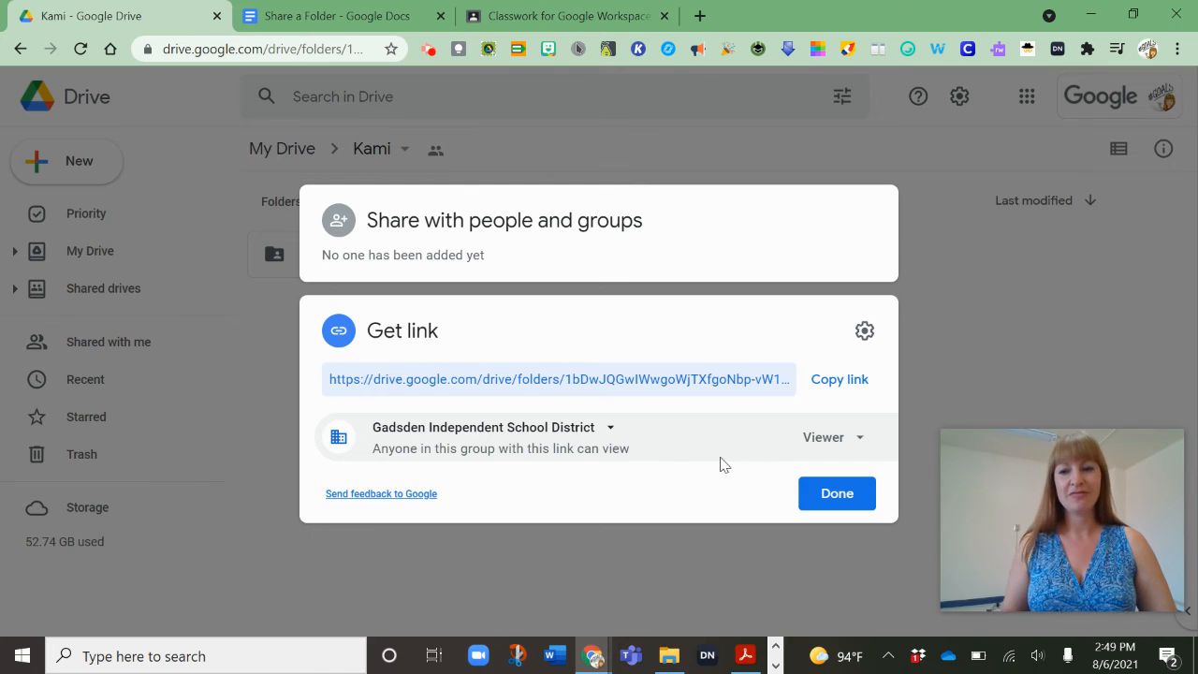
left_click(839, 379)
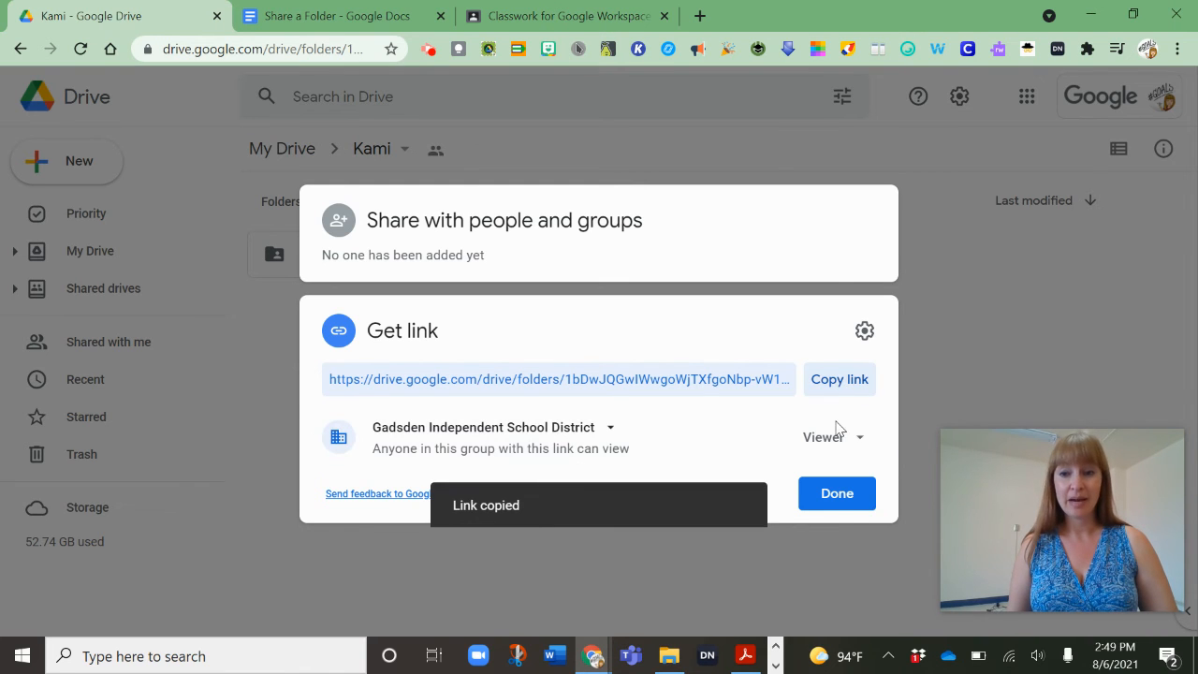
left_click(836, 493)
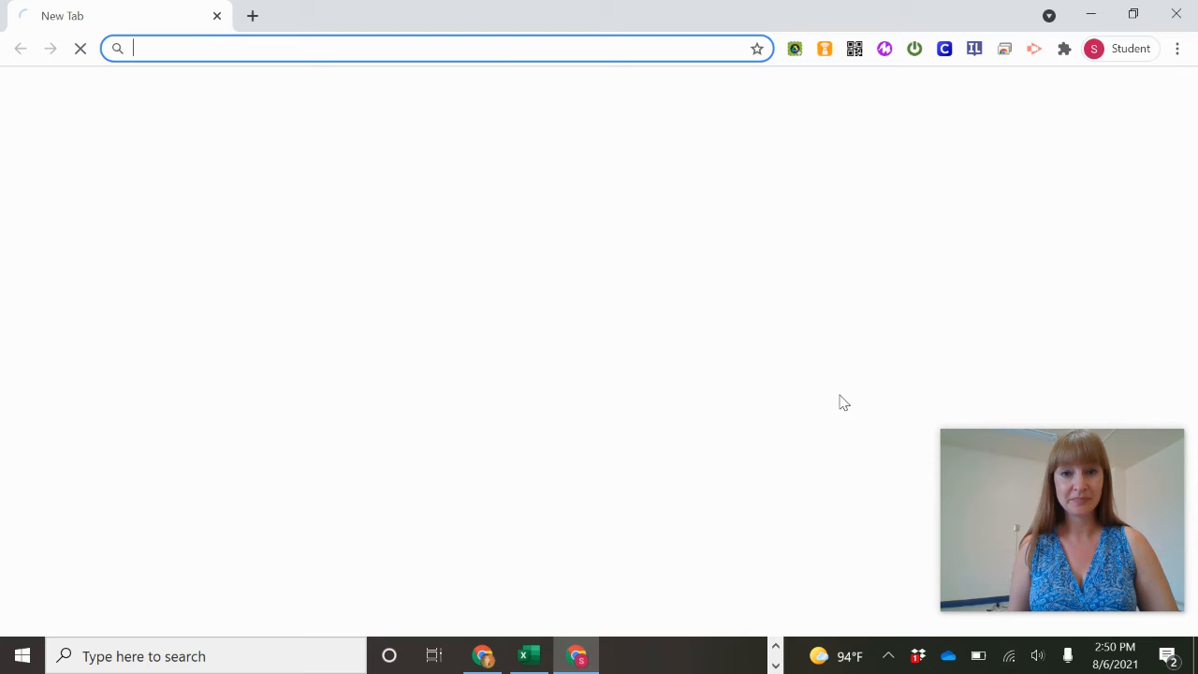
Step: Switch to the Student Chrome window's tab
left_click(250, 16)
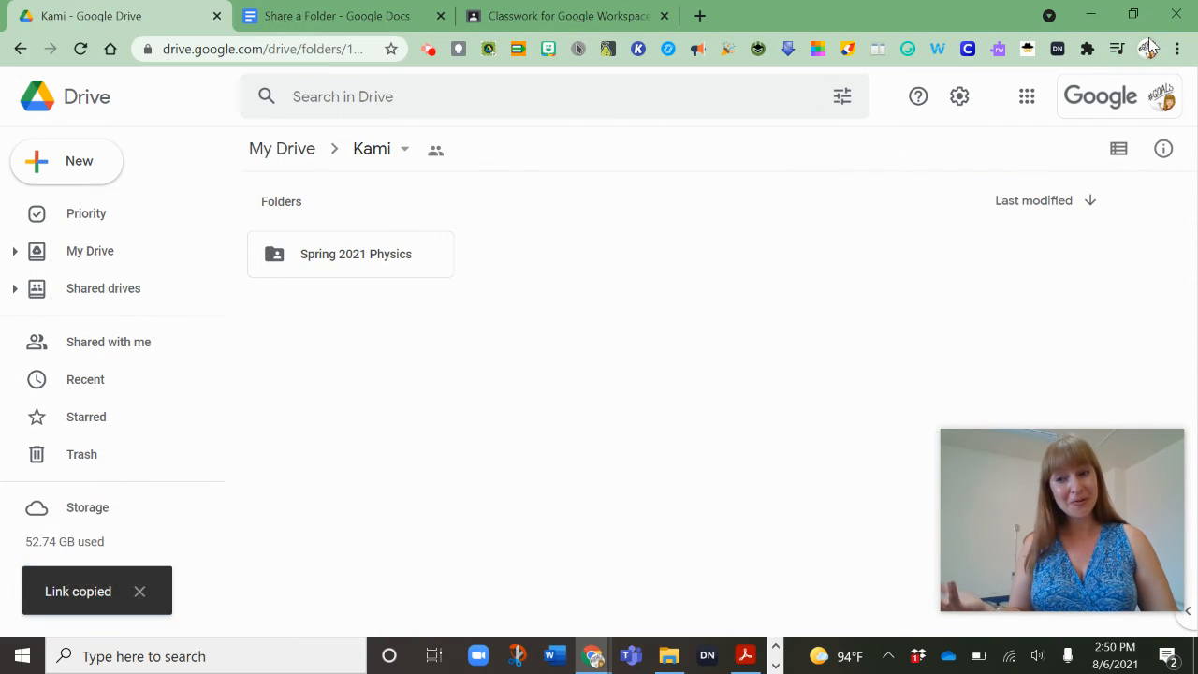
Step: Reopen the Kami folder's Share settings from the breadcrumb dropdown to verify access
left_click(140, 590)
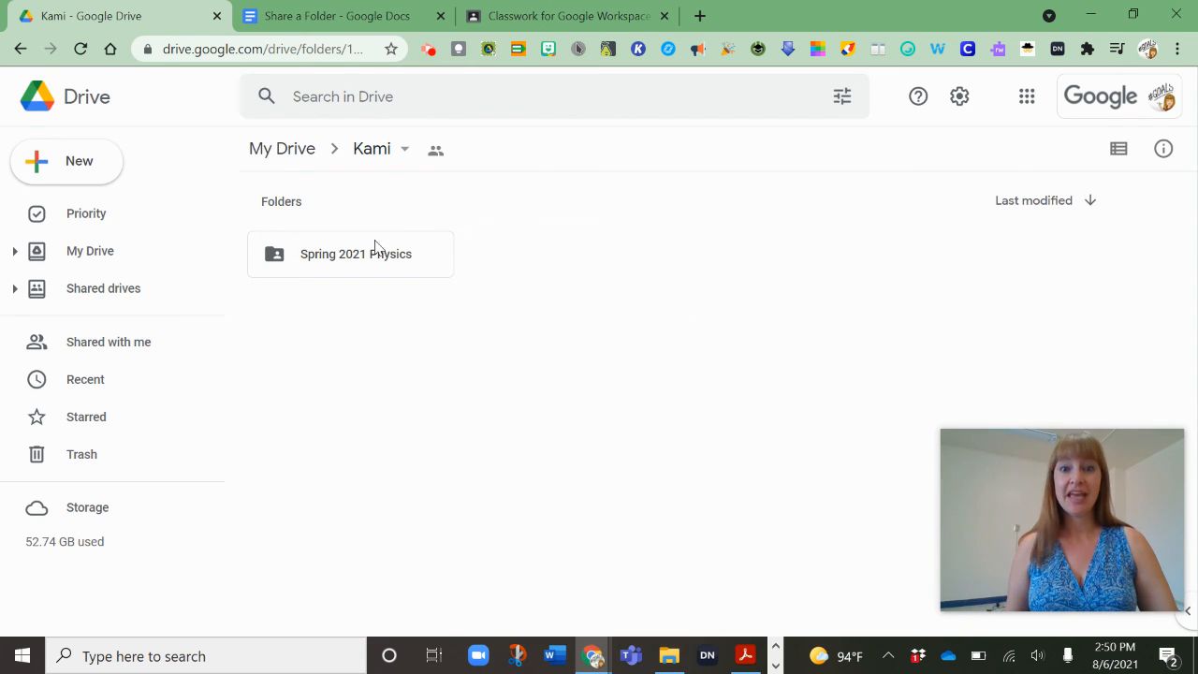
left_click(403, 149)
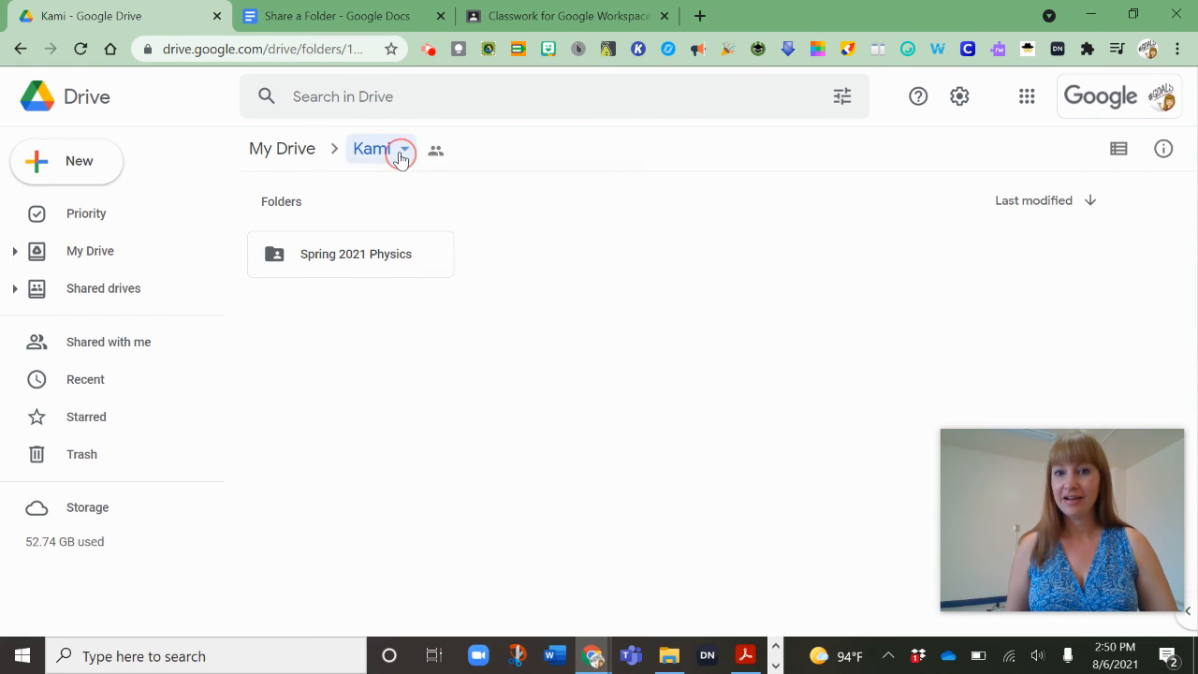
left_click(402, 149)
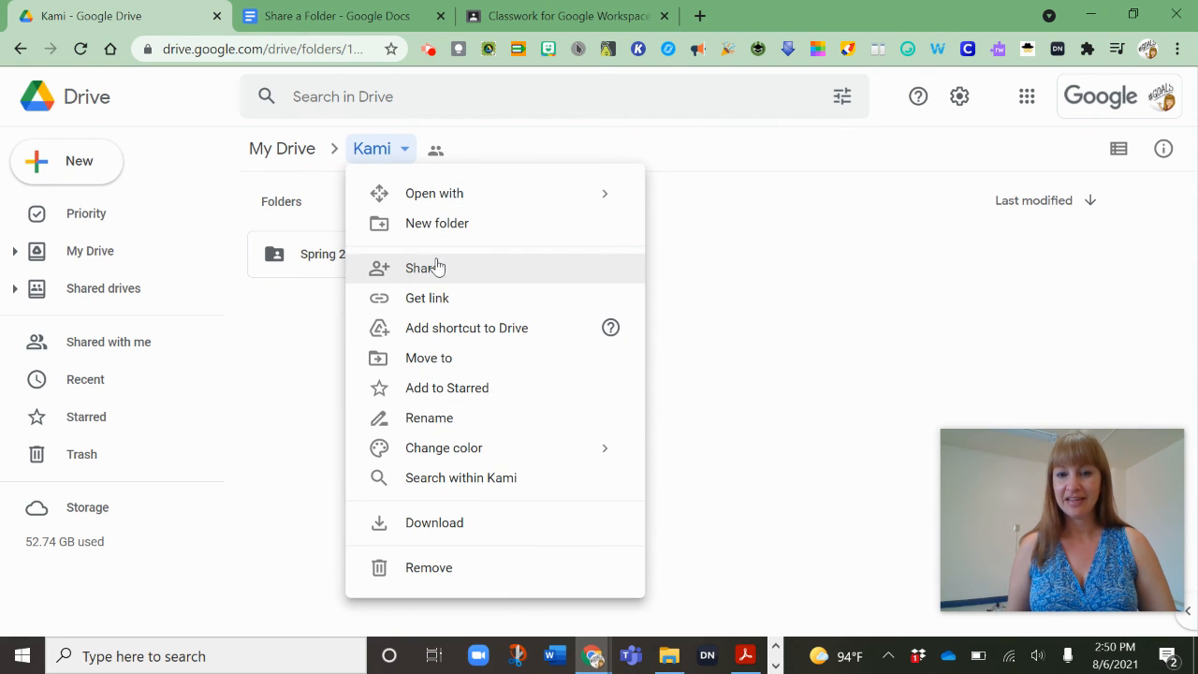
left_click(423, 268)
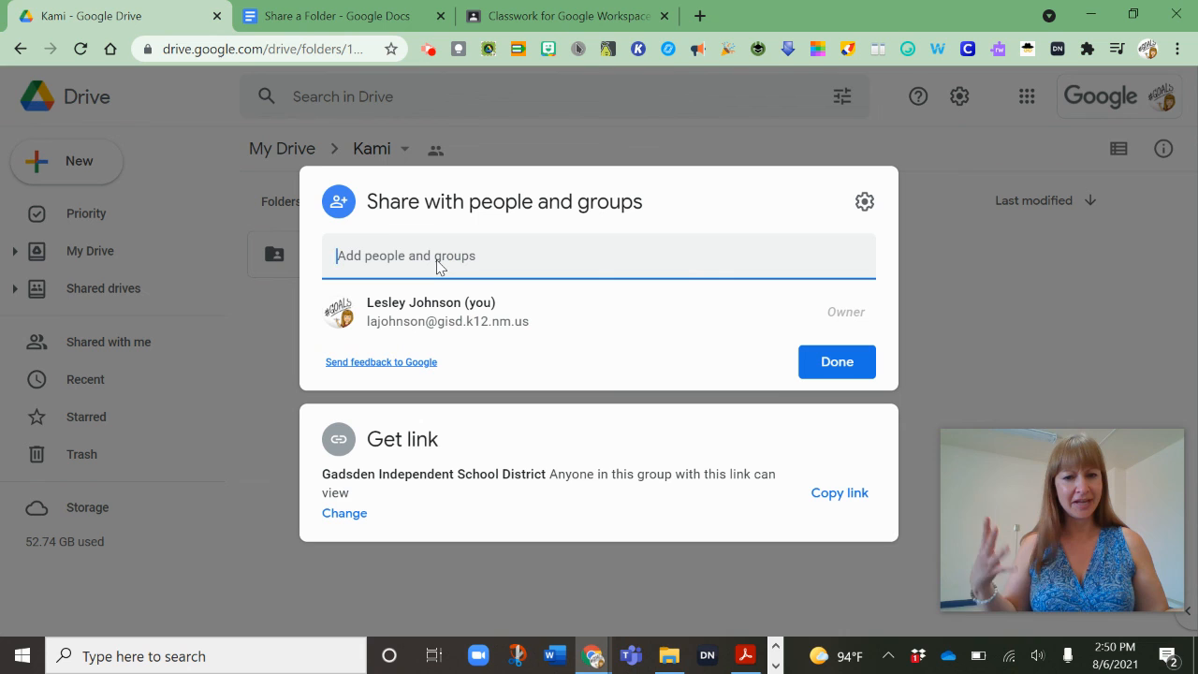